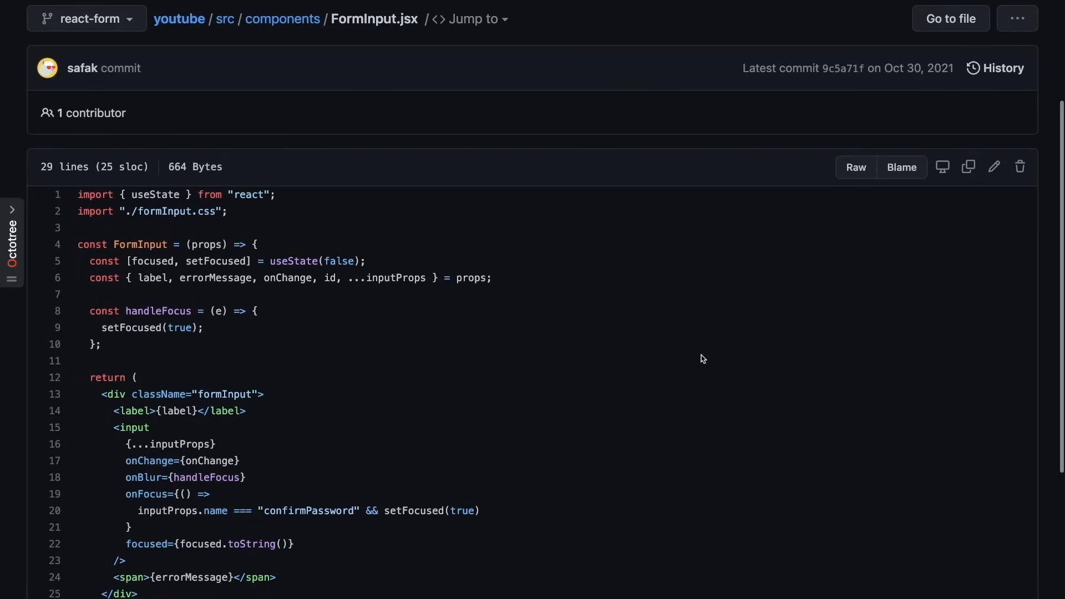
Step: Scroll down through FormInput.jsx and the auth controller to the register and login functions
scroll(down, 3)
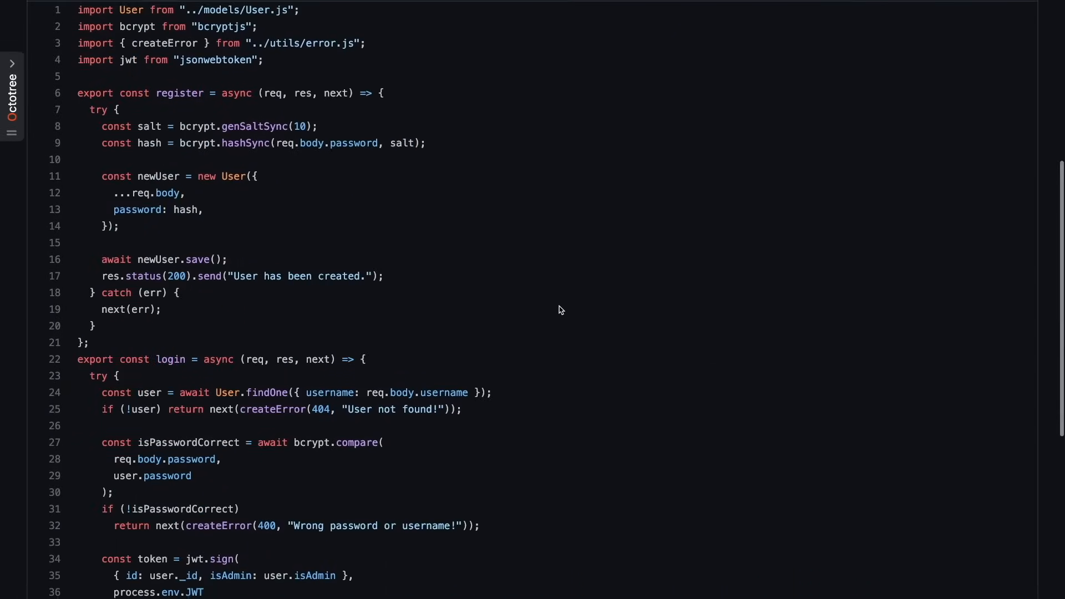
scroll(down, 3)
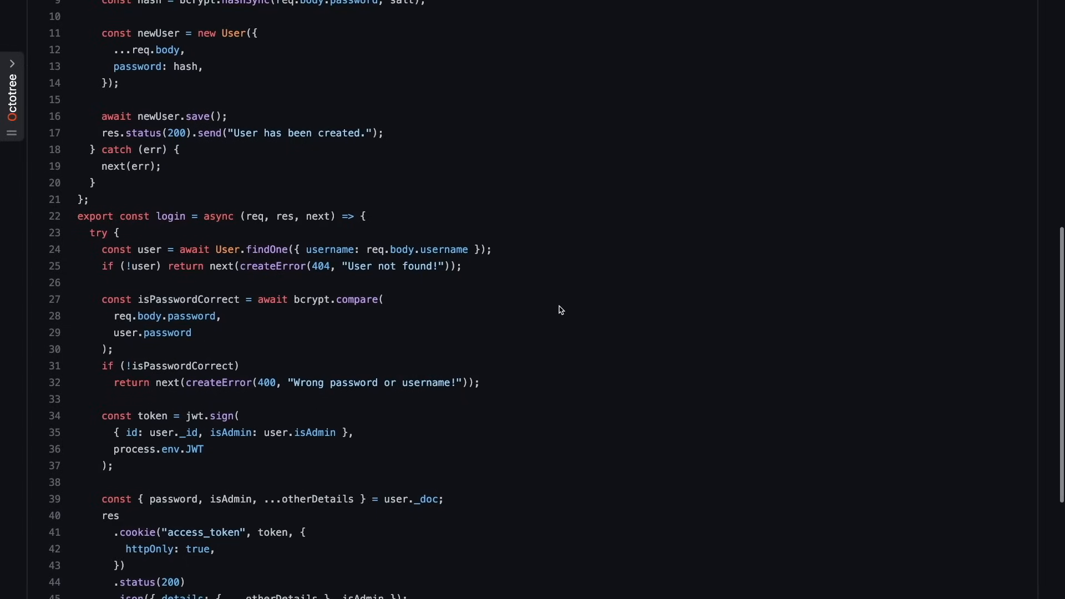
scroll(down, 3)
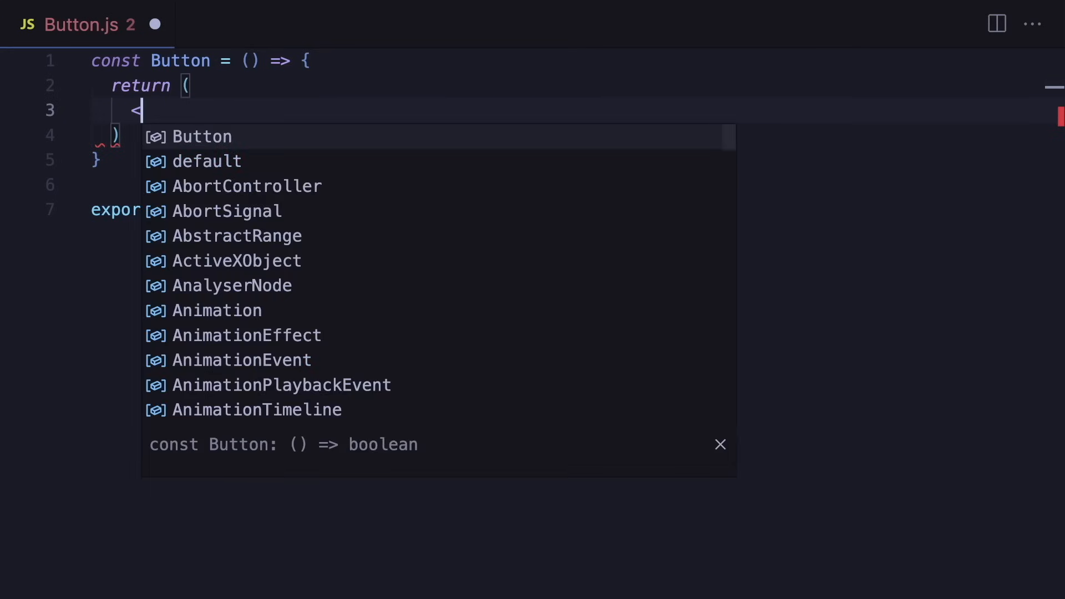
Step: Render <button type={type}>{title}</button> in Button.js, taking title and type props
text(button></button>)
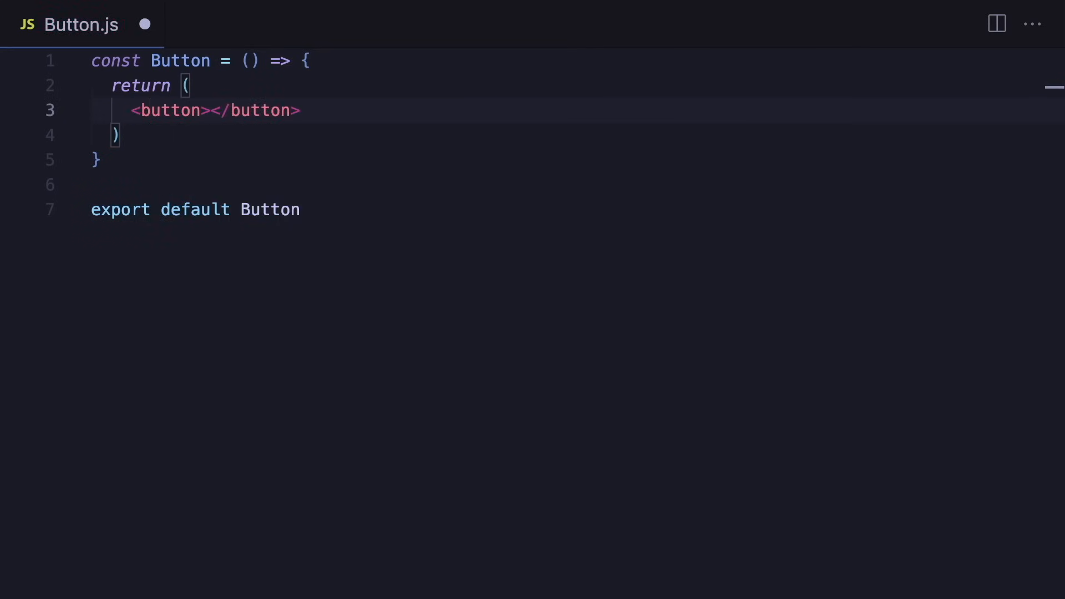
text({title})
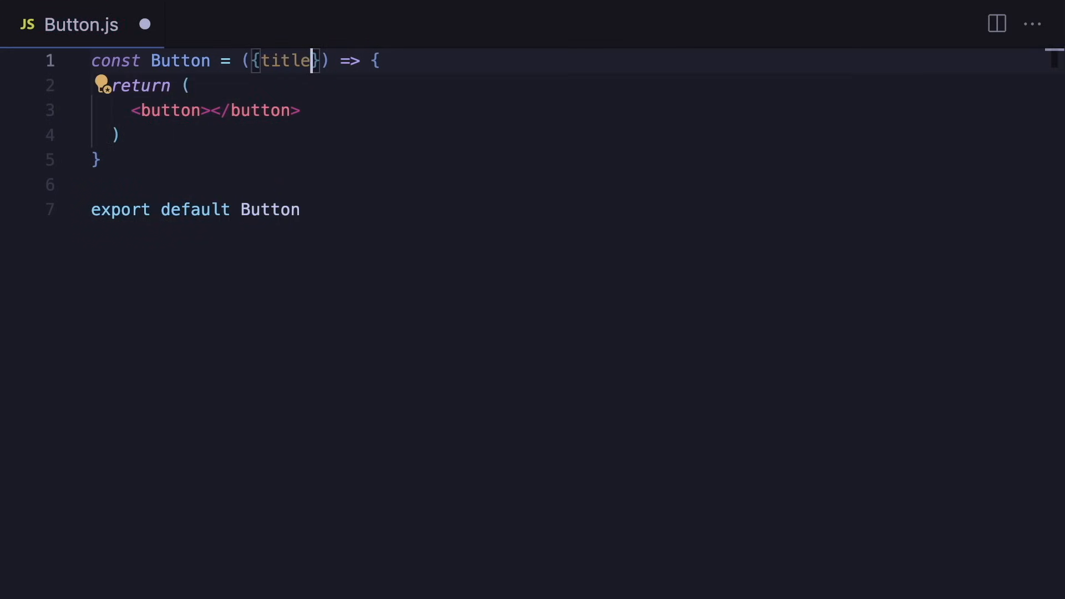
text({title)
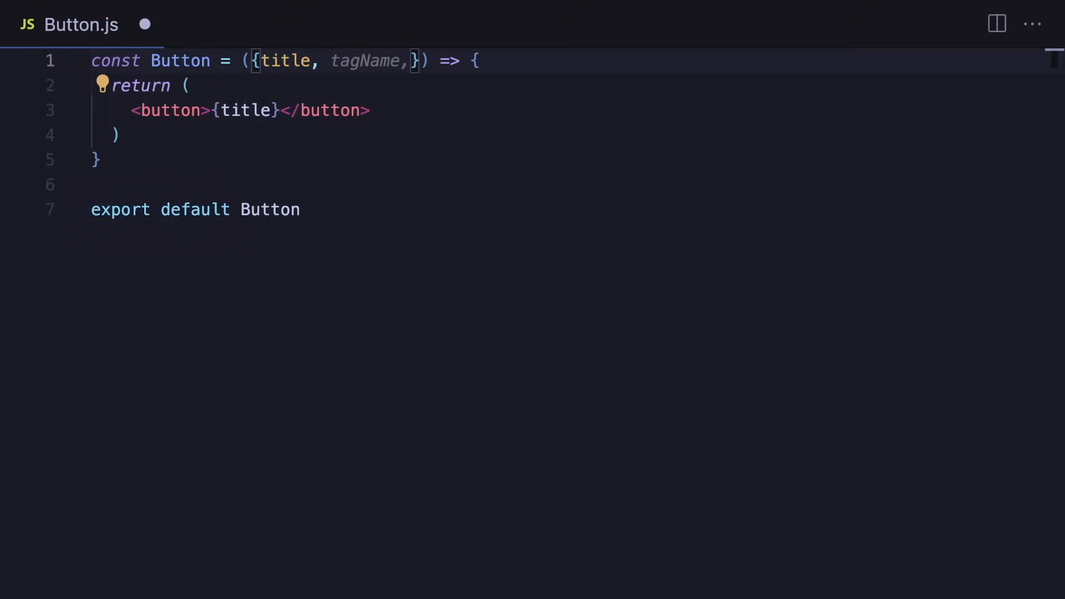
text(type={type)
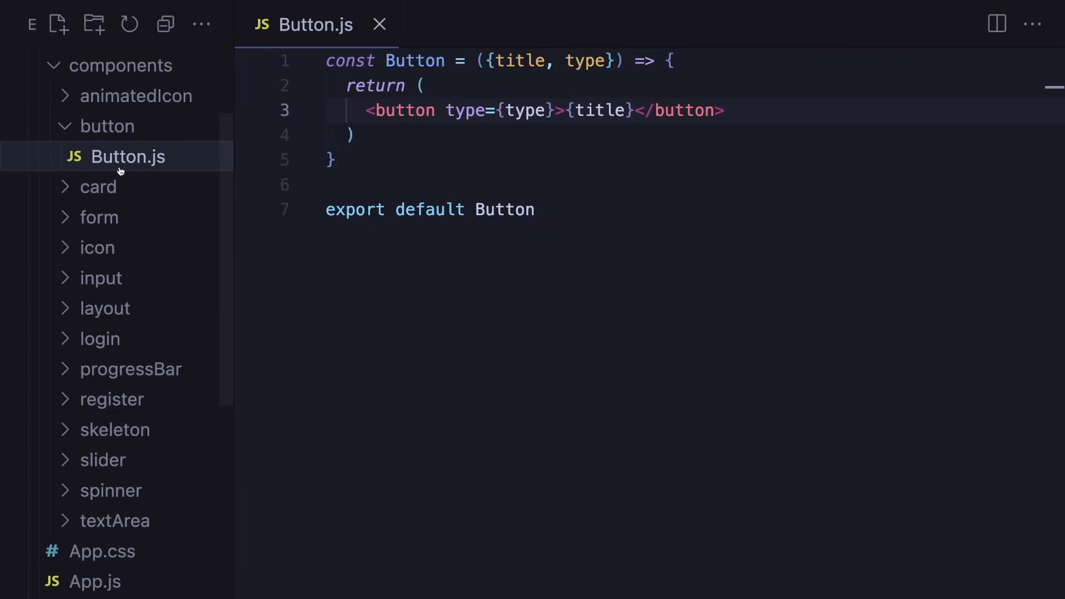
mouse_move(100, 277)
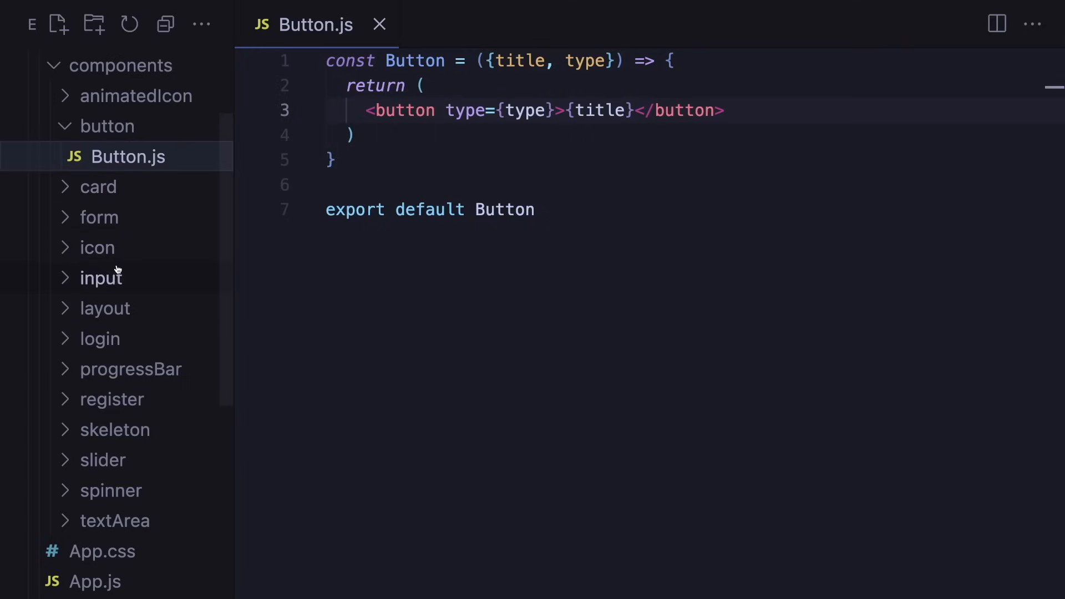
mouse_move(126, 400)
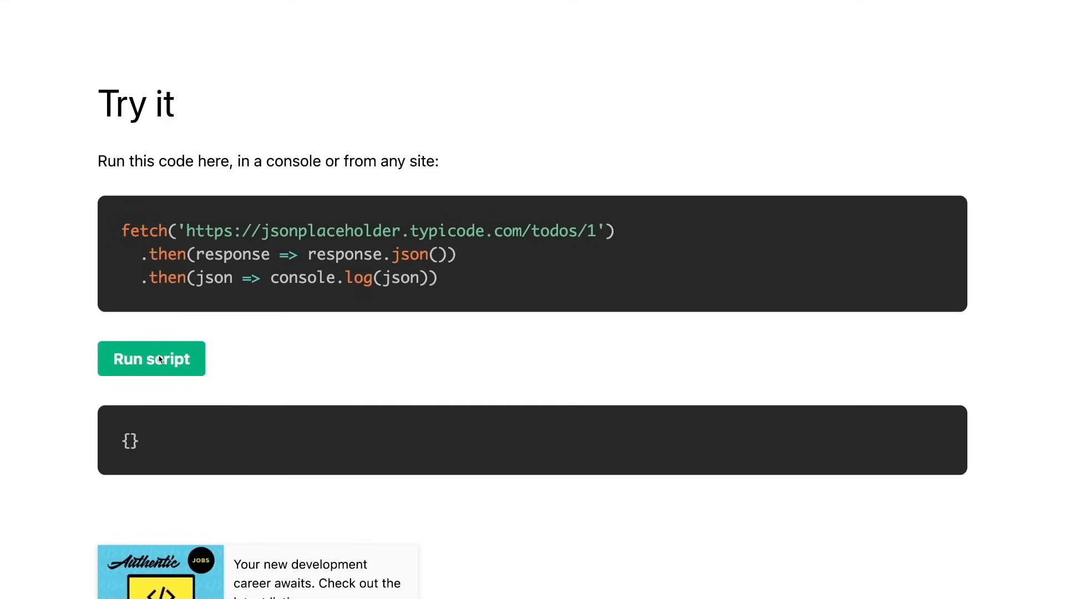
Step: Run the sample todos fetch script and open the /comments fake resource
click(151, 358)
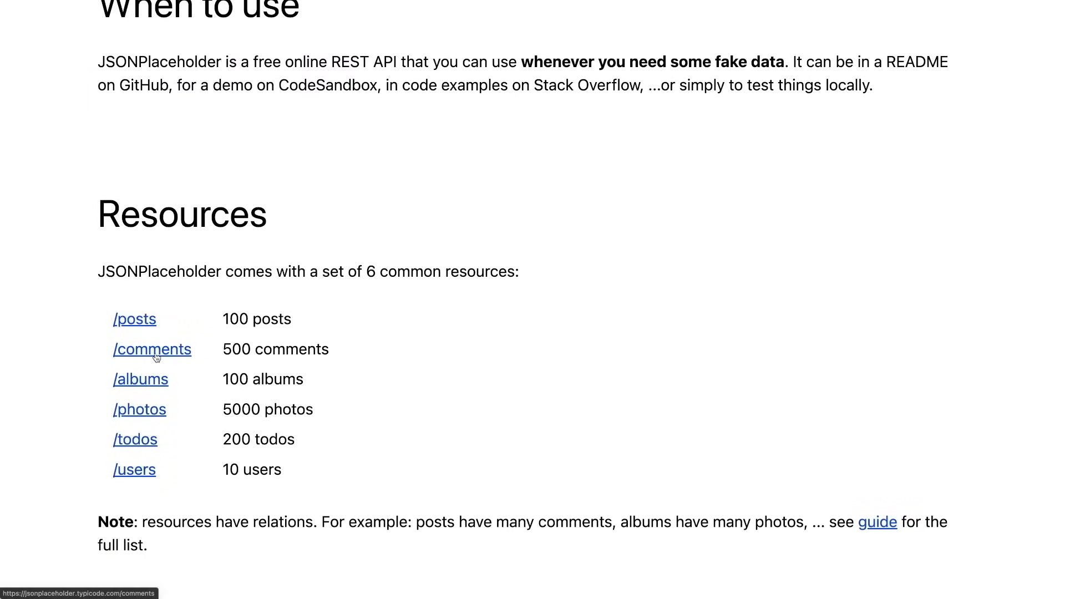
click(152, 348)
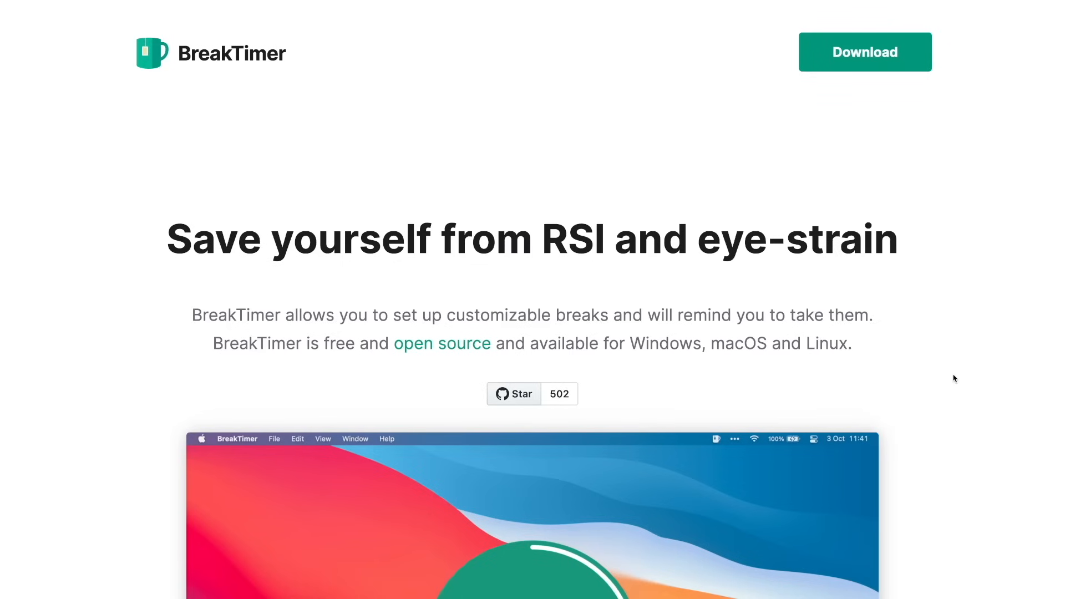
Step: Scroll through BreakTimer, Stretchly and the Time Out App Store page
scroll(down, 3)
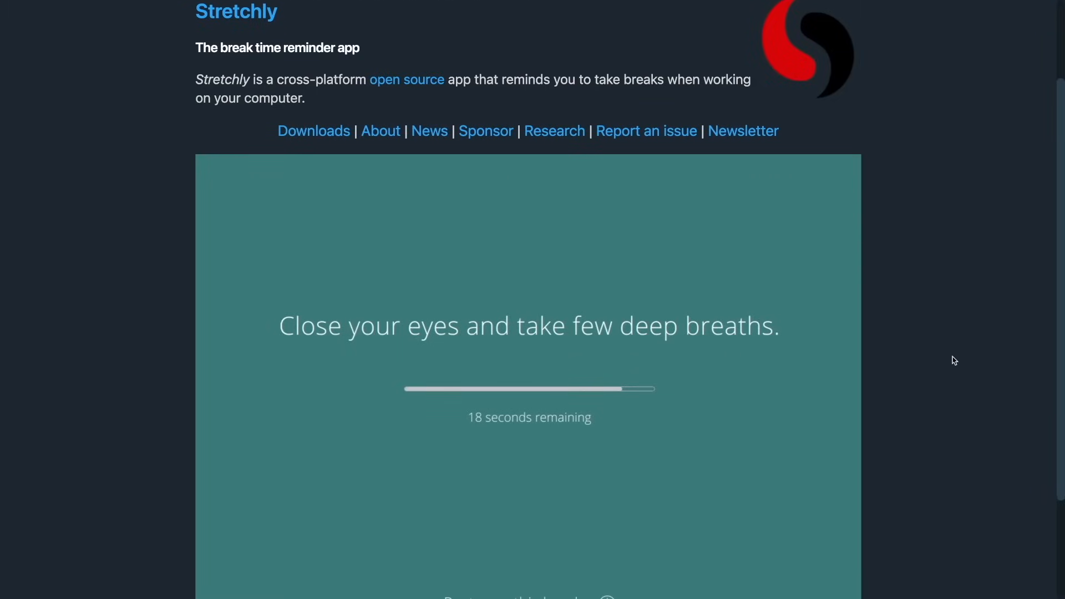
scroll(down, 3)
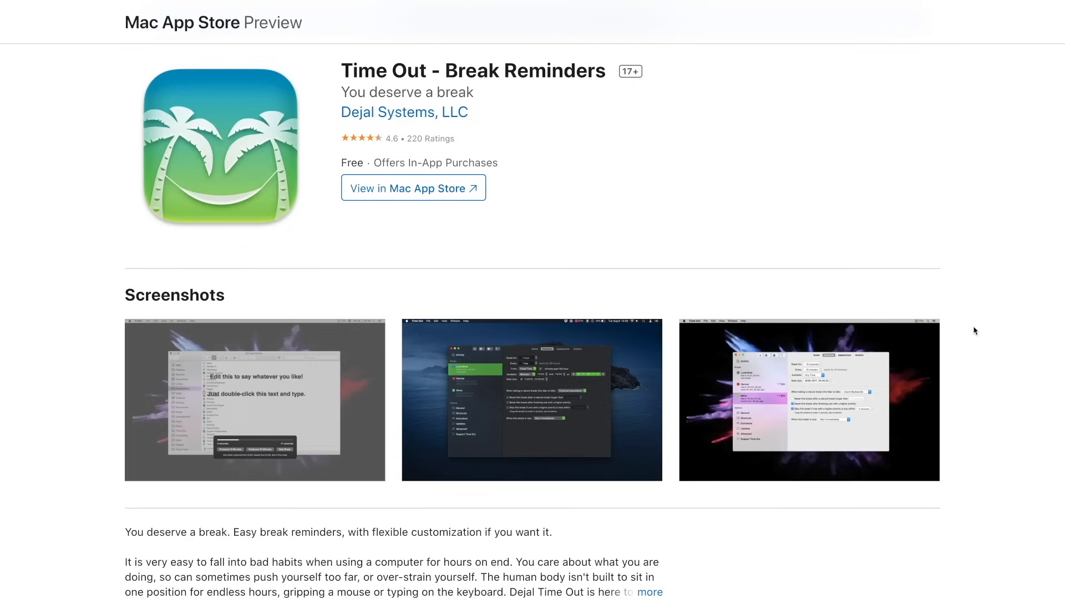
scroll(down, 3)
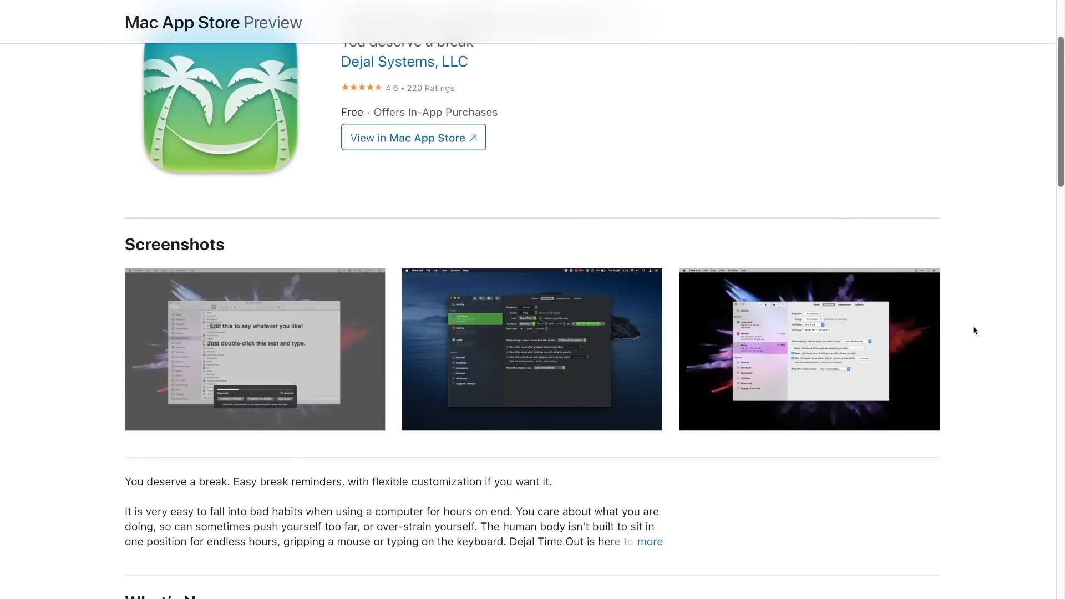
scroll(down, 3)
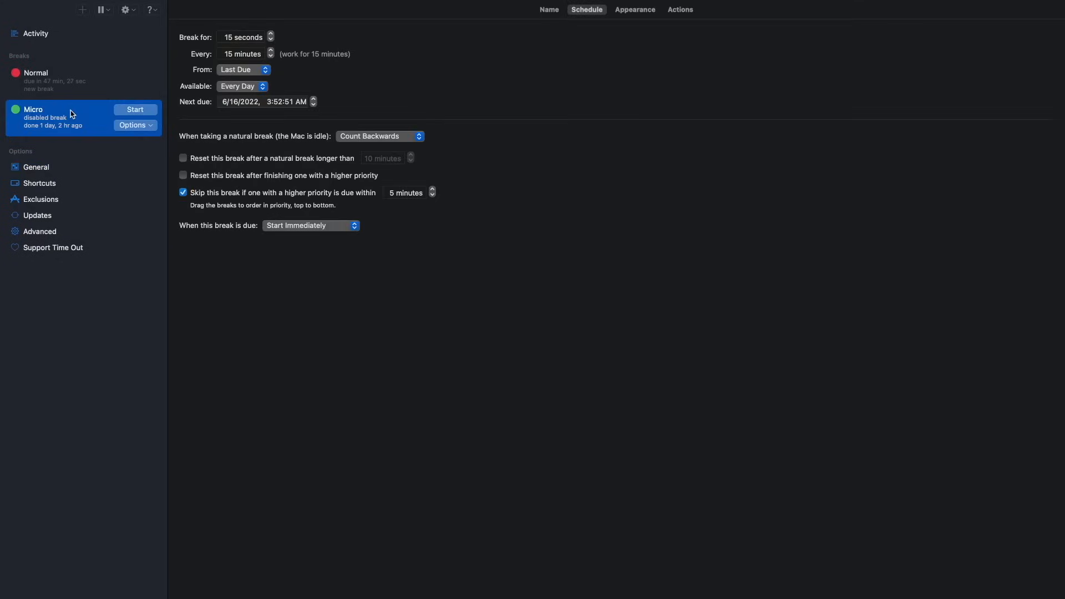
Step: Select the Micro break (10 seconds every 20 seconds), skip the current break, then start Micro
click(35, 73)
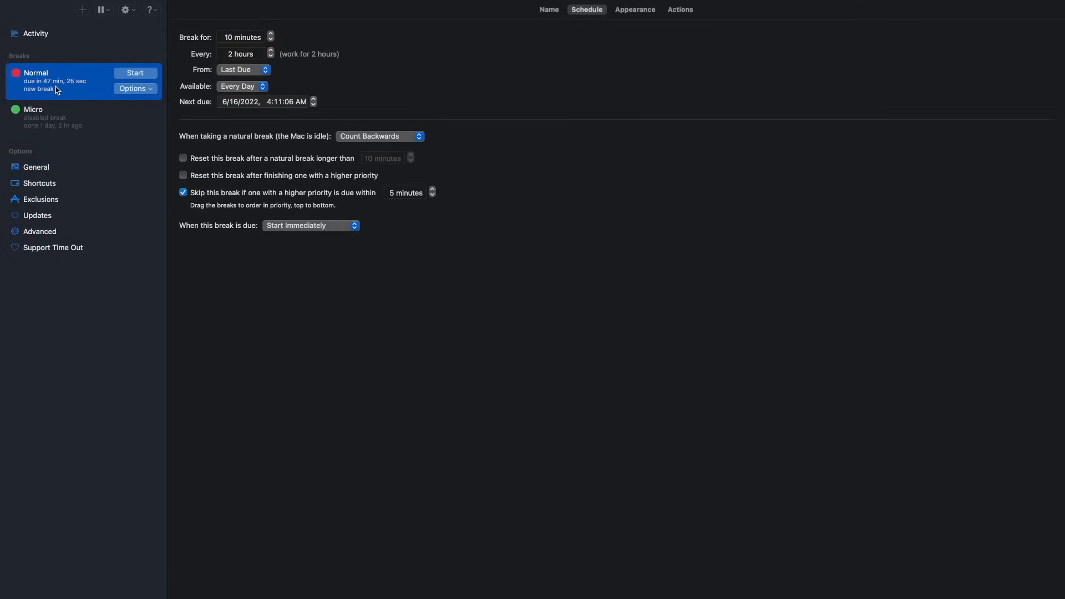
click(134, 73)
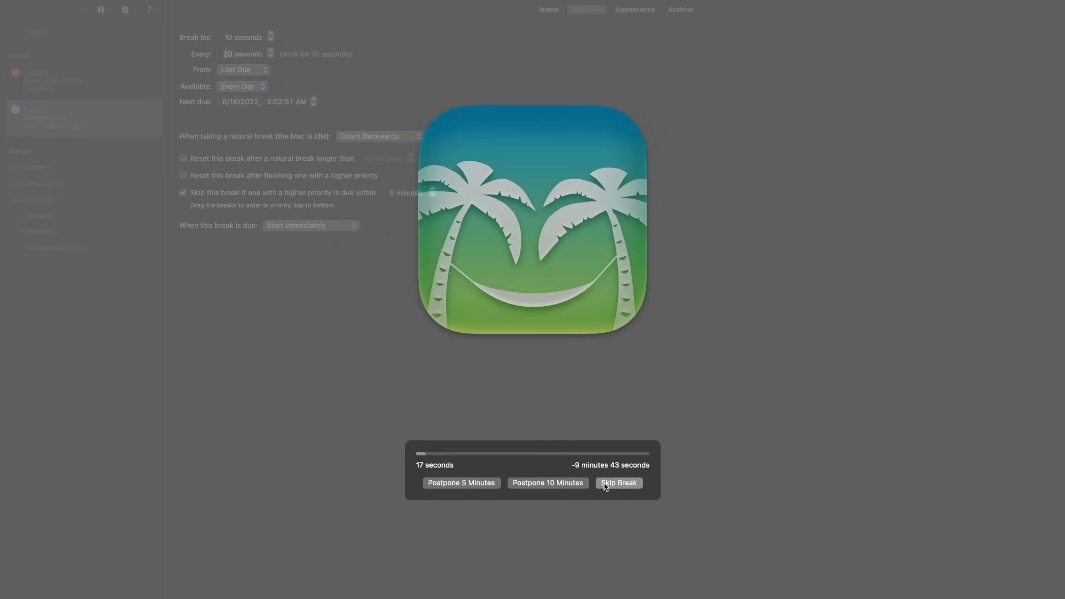
click(617, 483)
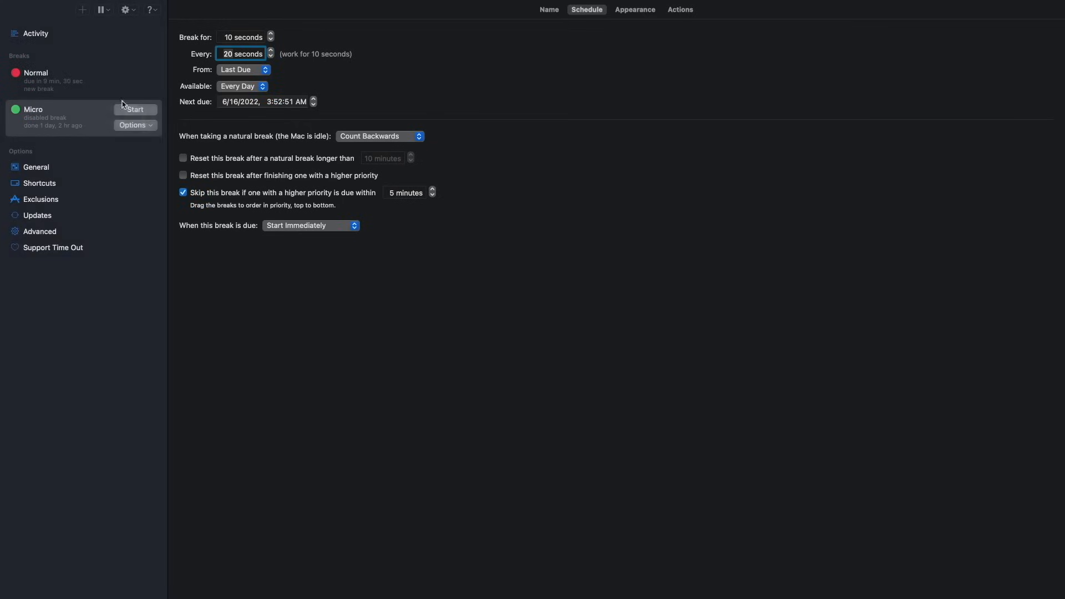
click(135, 110)
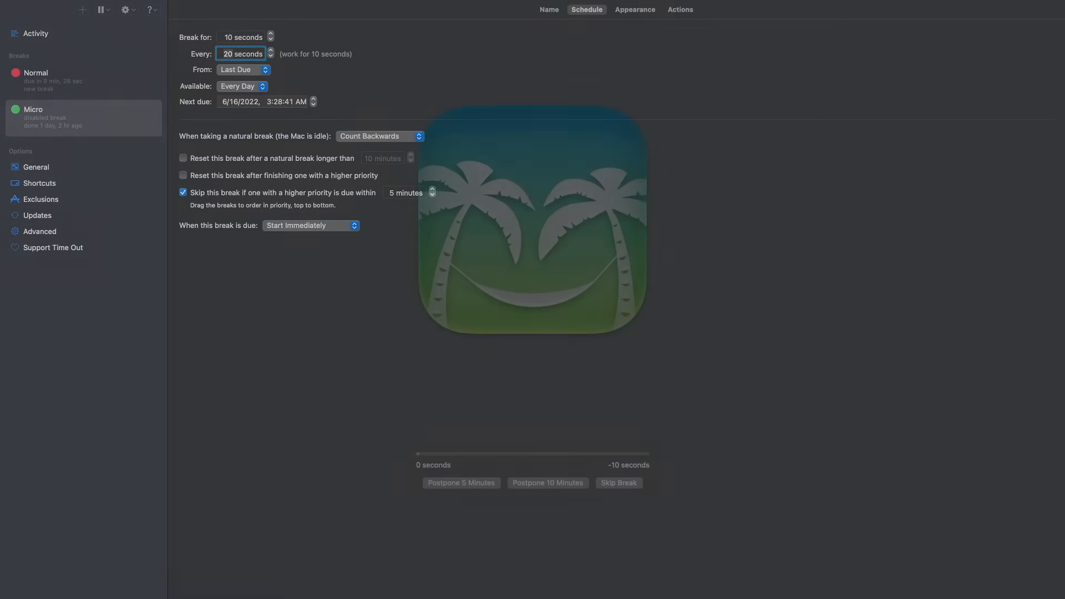